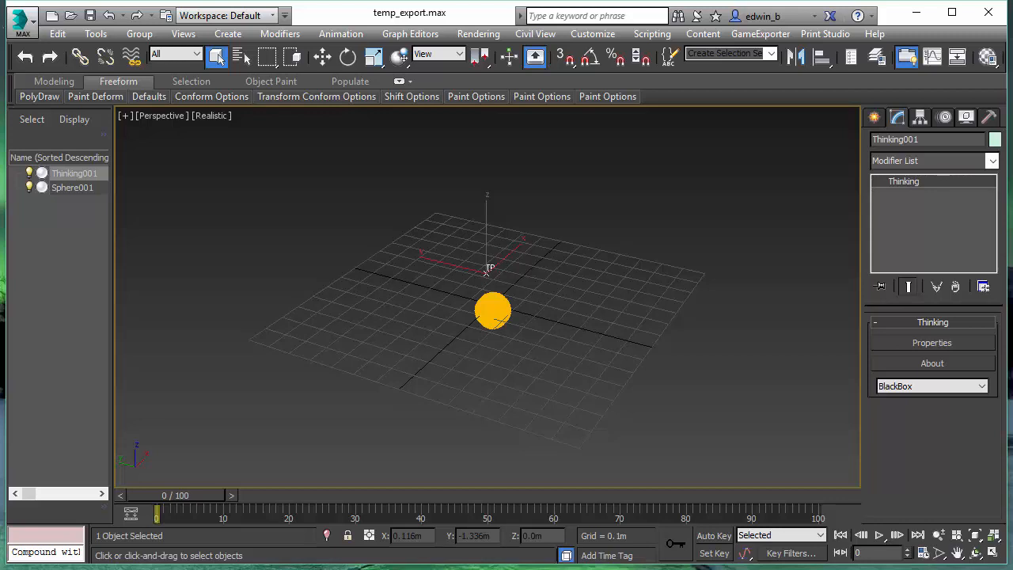
mouse_move(308, 540)
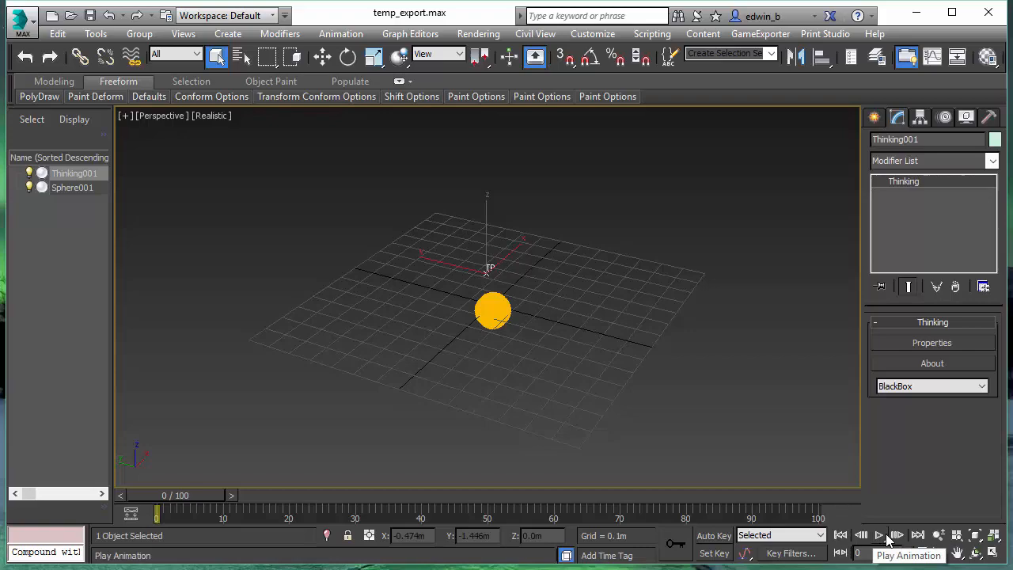
- Play the Thinking Particles smoke simulation partway, then stop playback
click(879, 535)
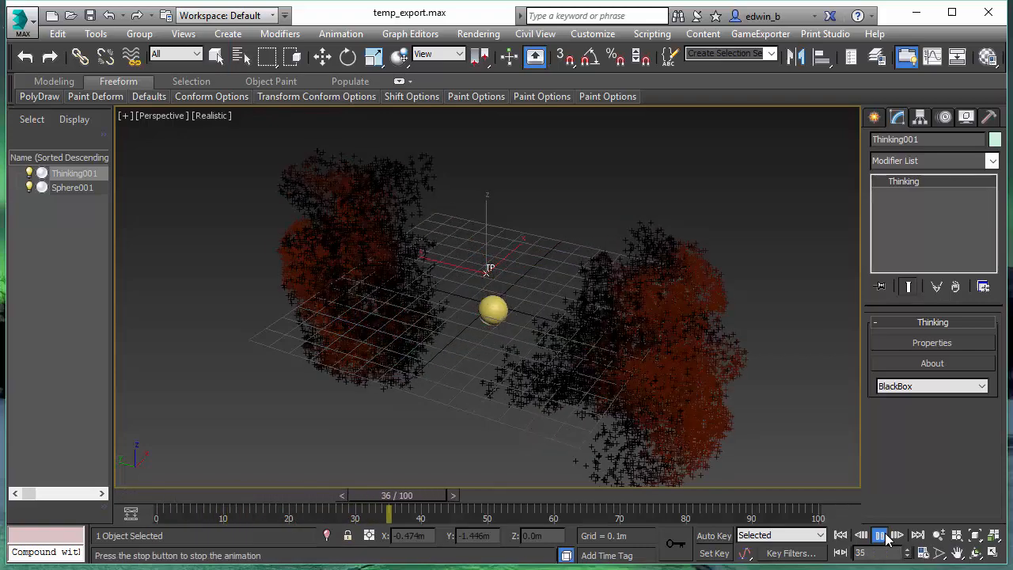
click(879, 535)
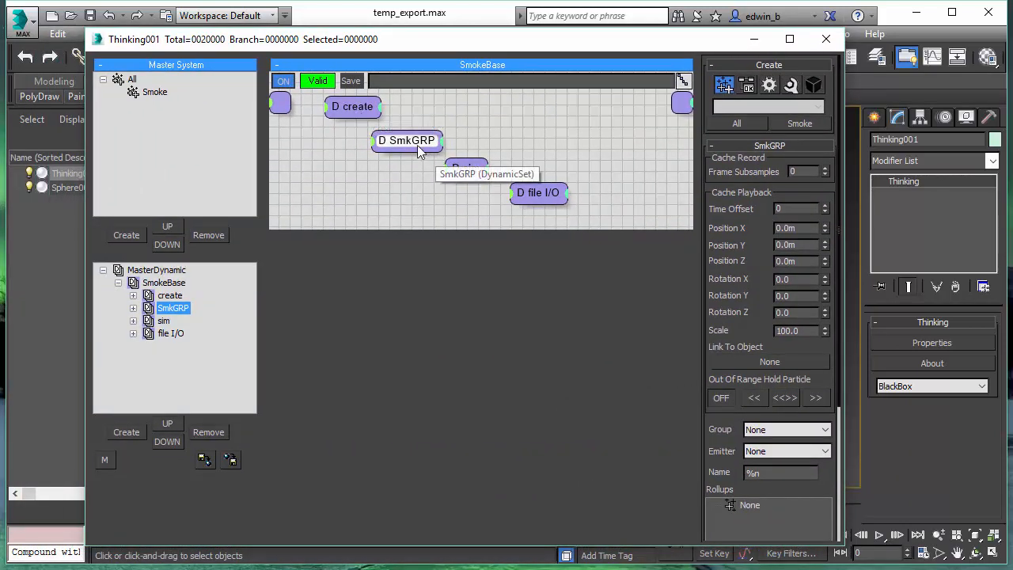
mouse_move(404, 186)
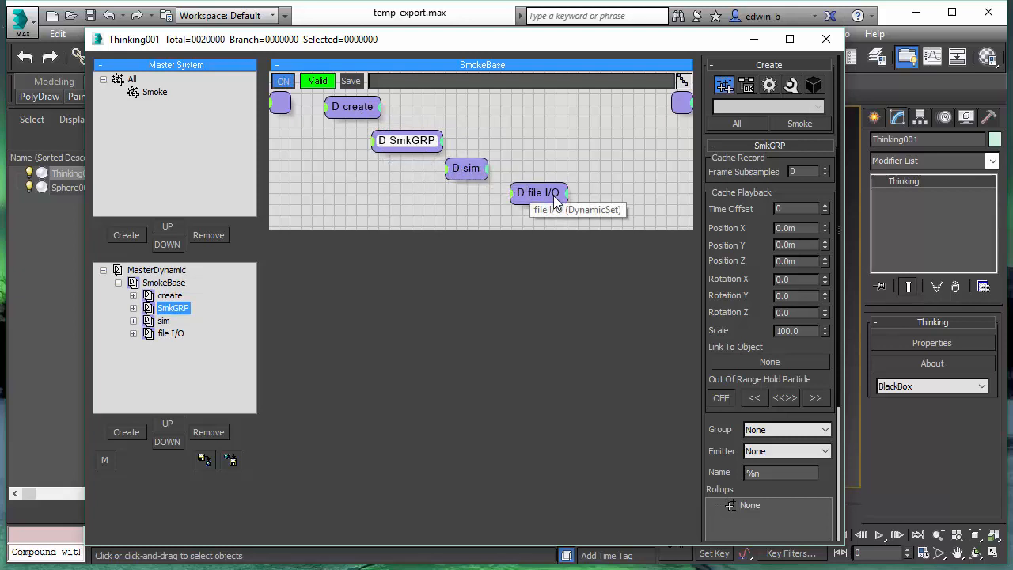
mouse_move(493, 95)
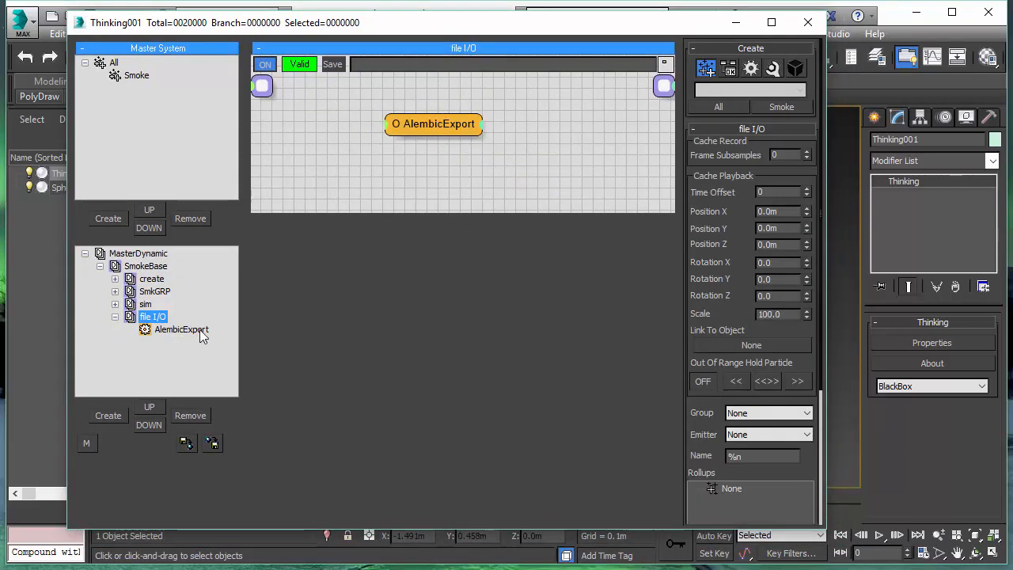
- Review the AlembicExport settings exporting the Smoke group to particle_test.abc, cancelling the file browser
click(180, 329)
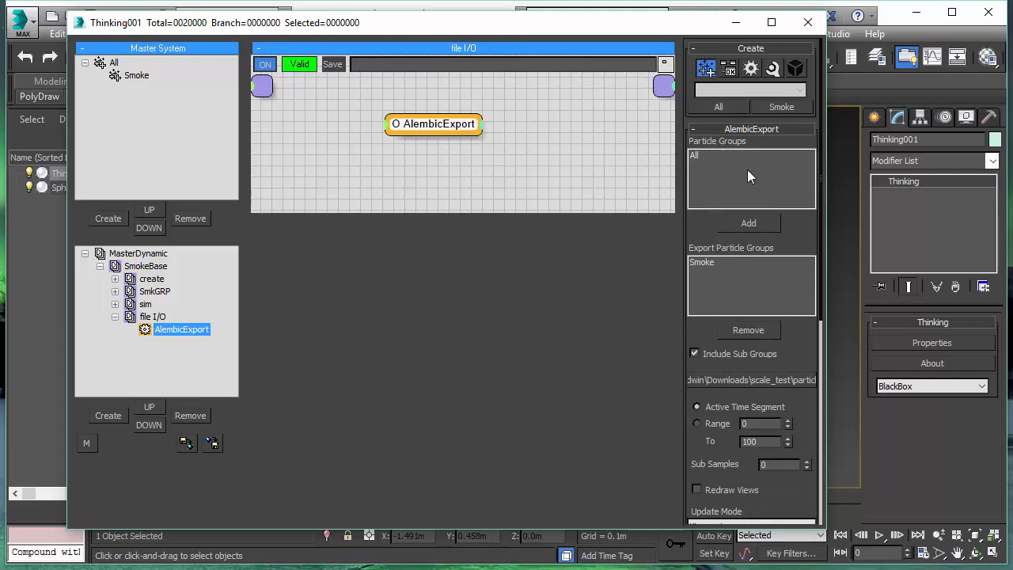
mouse_move(715, 163)
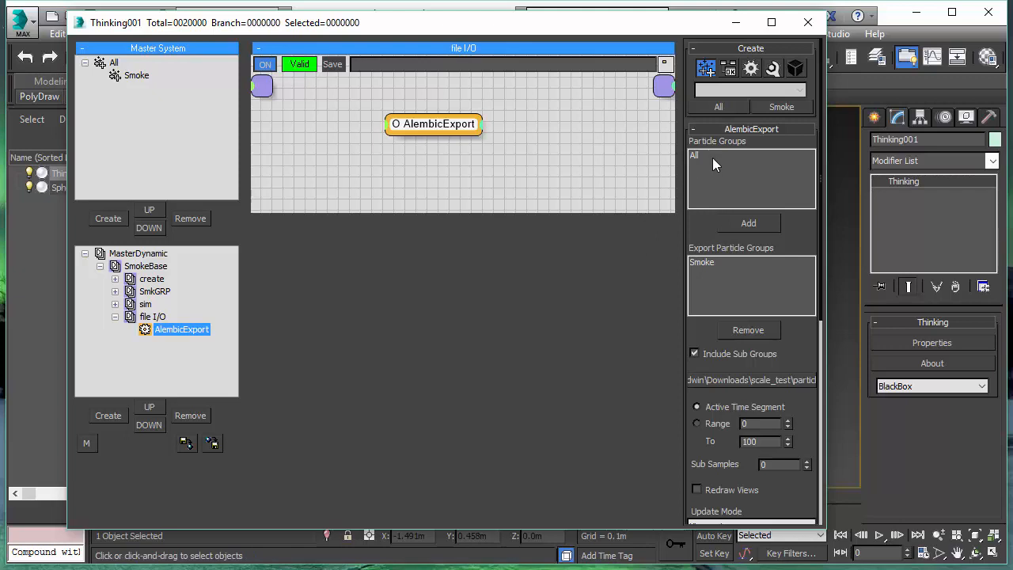
mouse_move(732, 163)
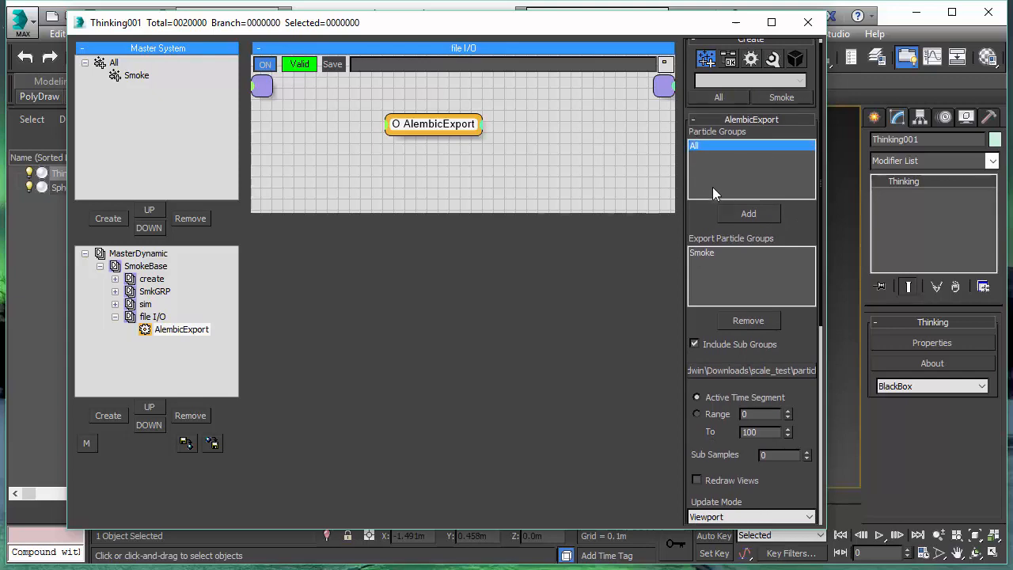
scroll(down, 3)
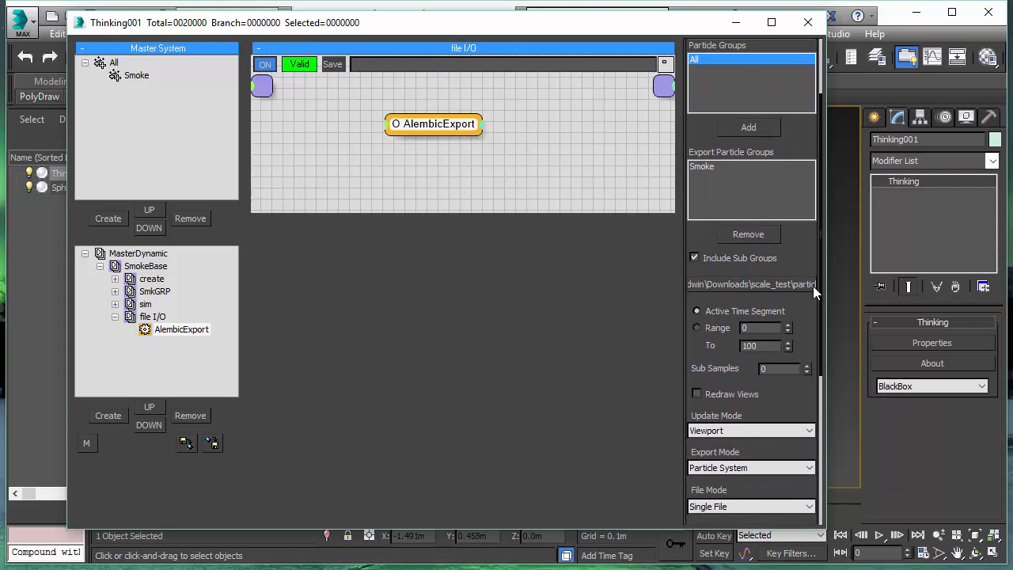
scroll(down, 3)
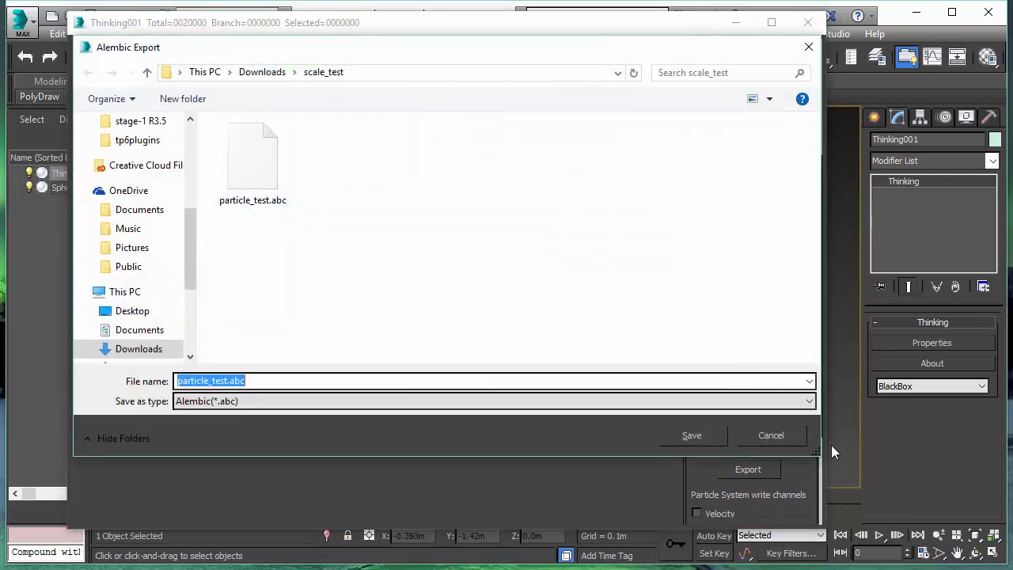
click(691, 434)
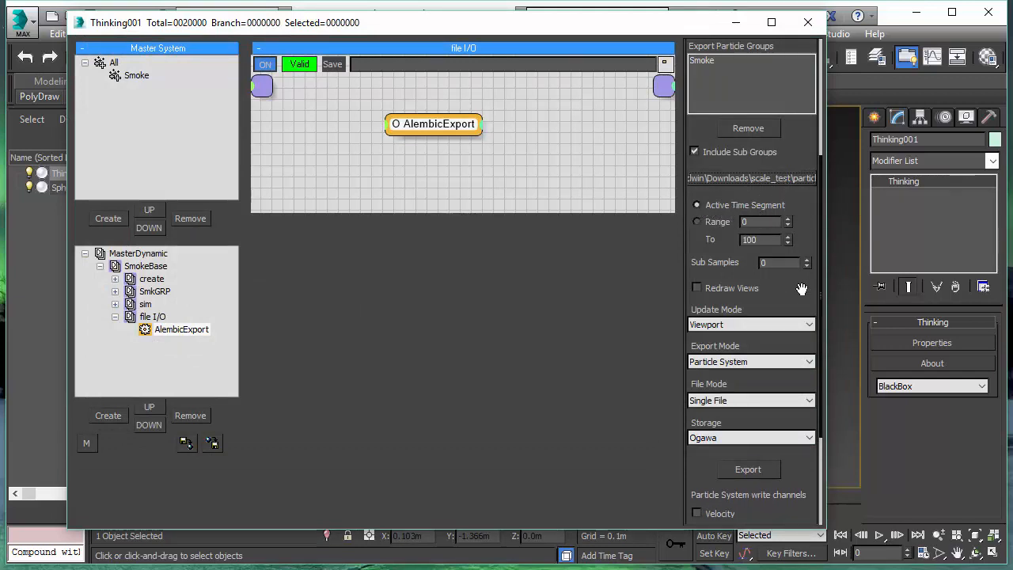
mouse_move(744, 259)
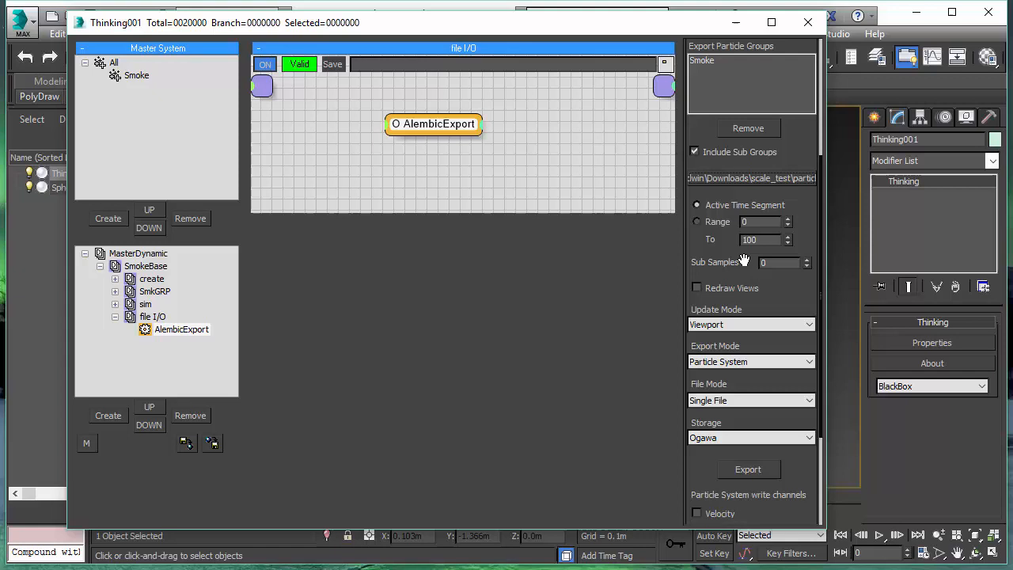
- Keep AlembicExport writing Particle System mode to a Single File with Ogawa storage
scroll(down, 3)
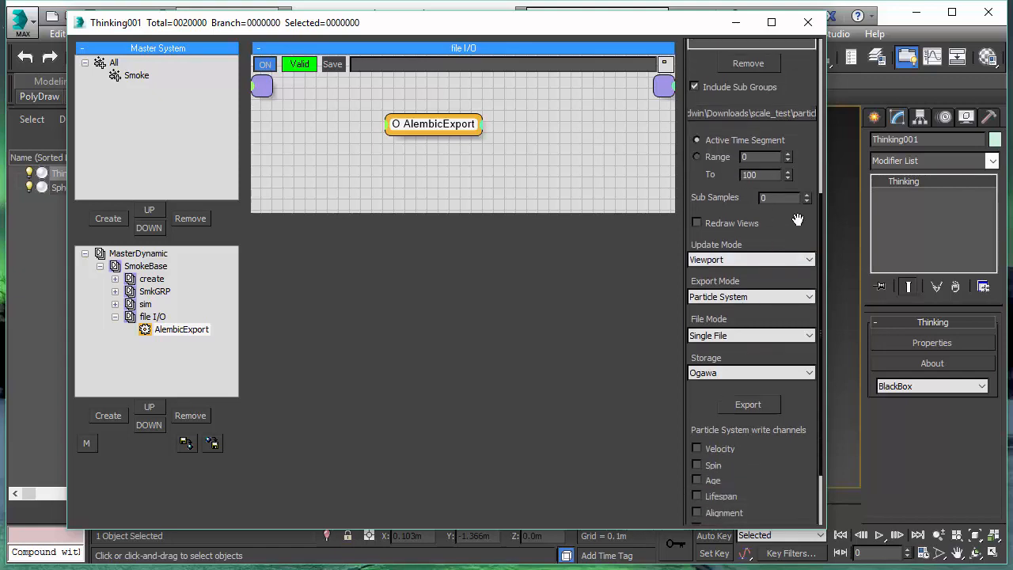
scroll(down, 3)
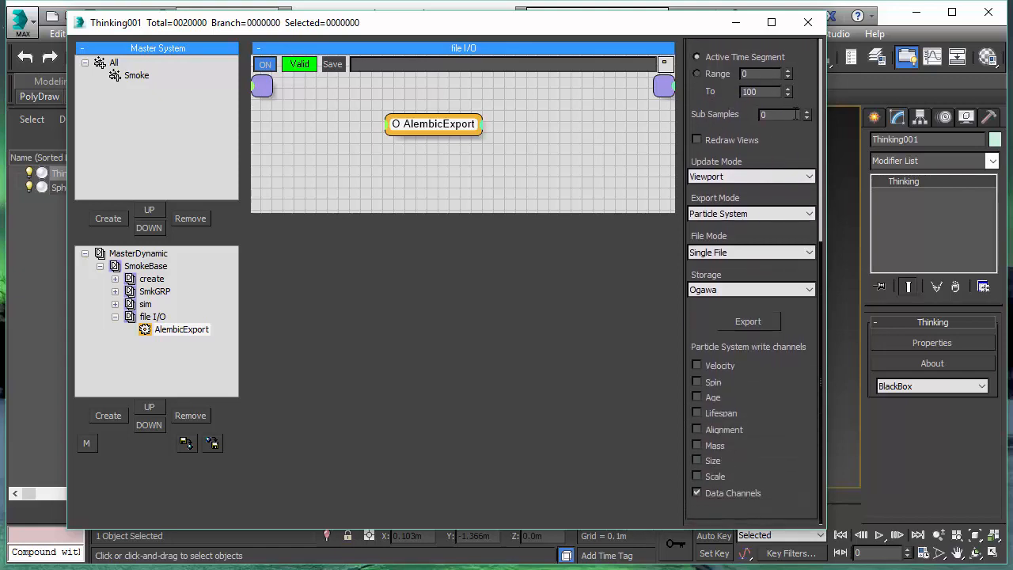
mouse_move(751, 200)
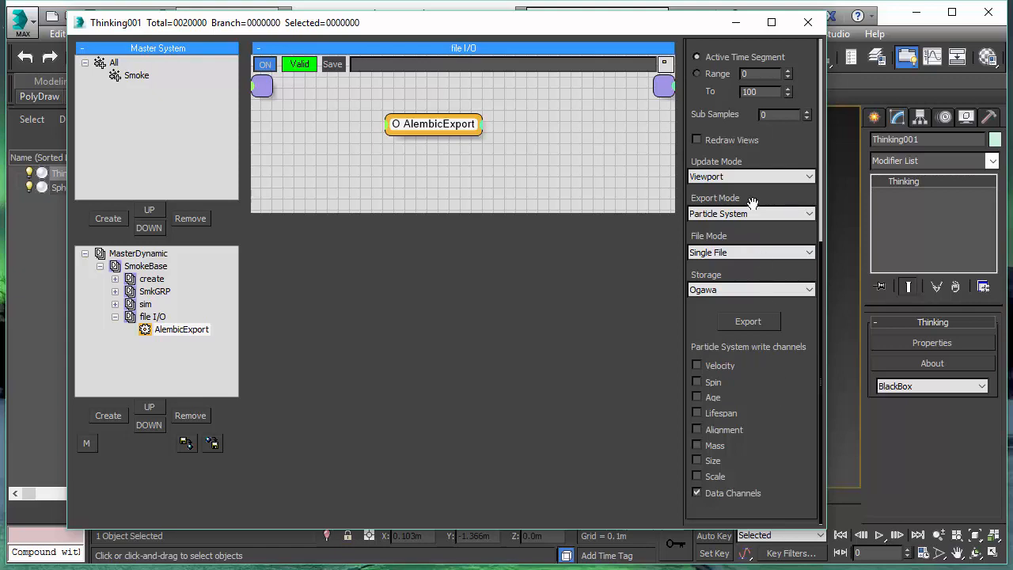
mouse_move(744, 162)
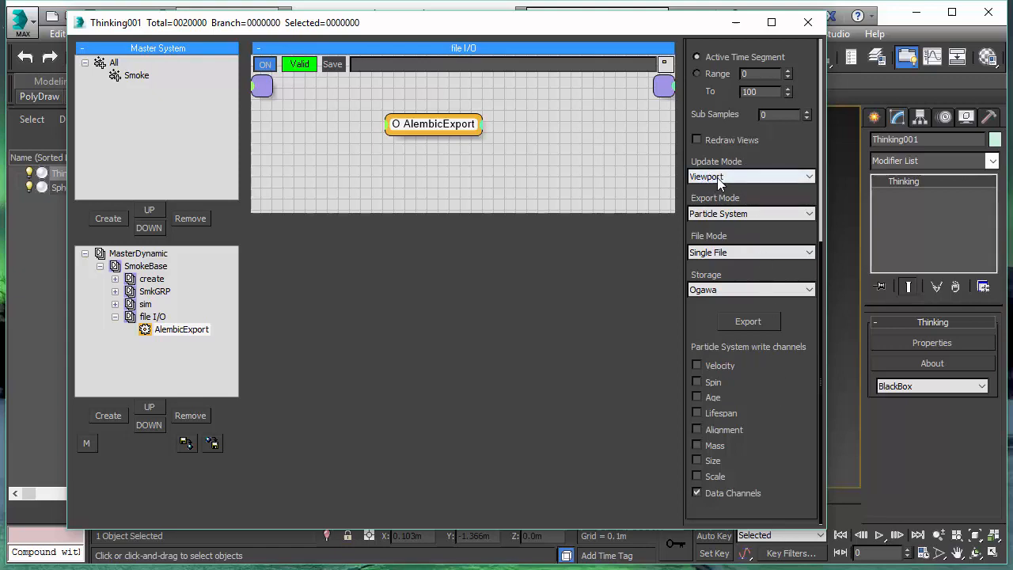
mouse_move(772, 180)
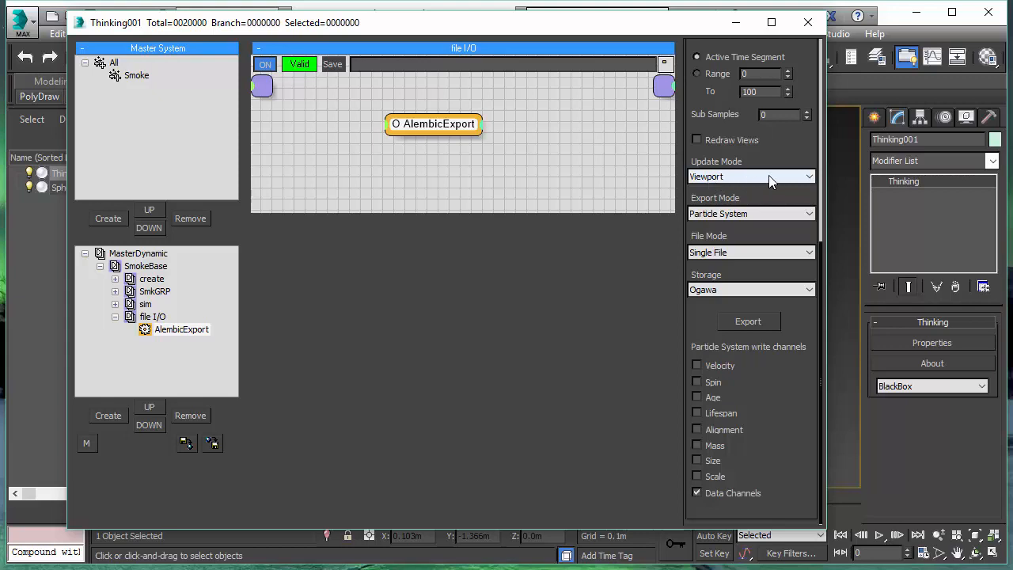
mouse_move(815, 180)
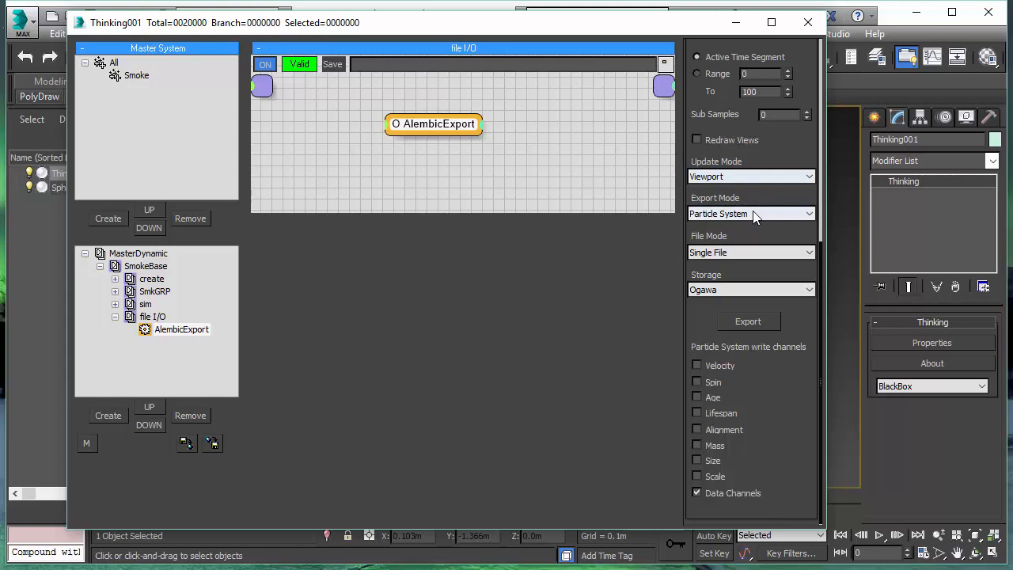
mouse_move(787, 222)
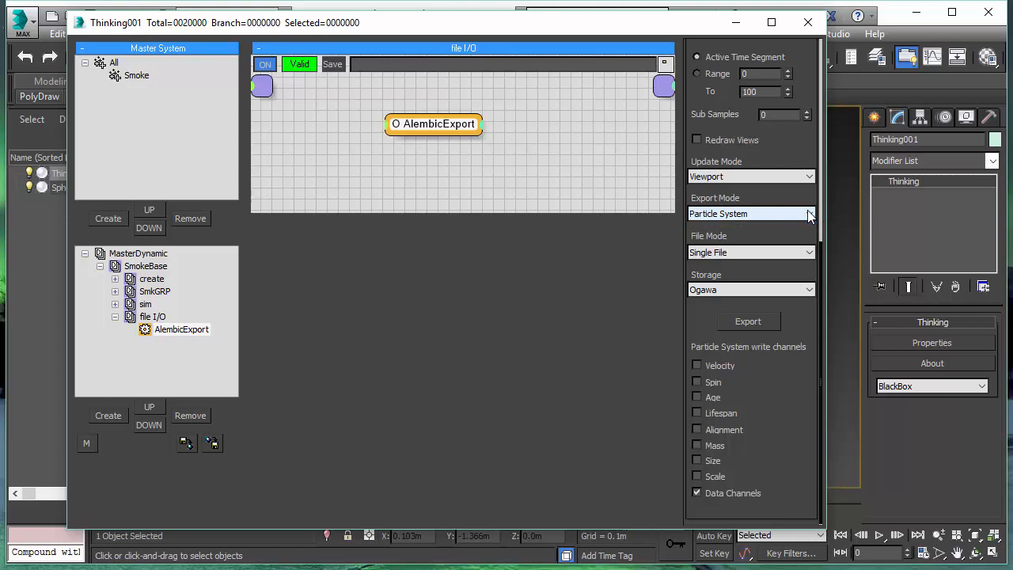
mouse_move(748, 252)
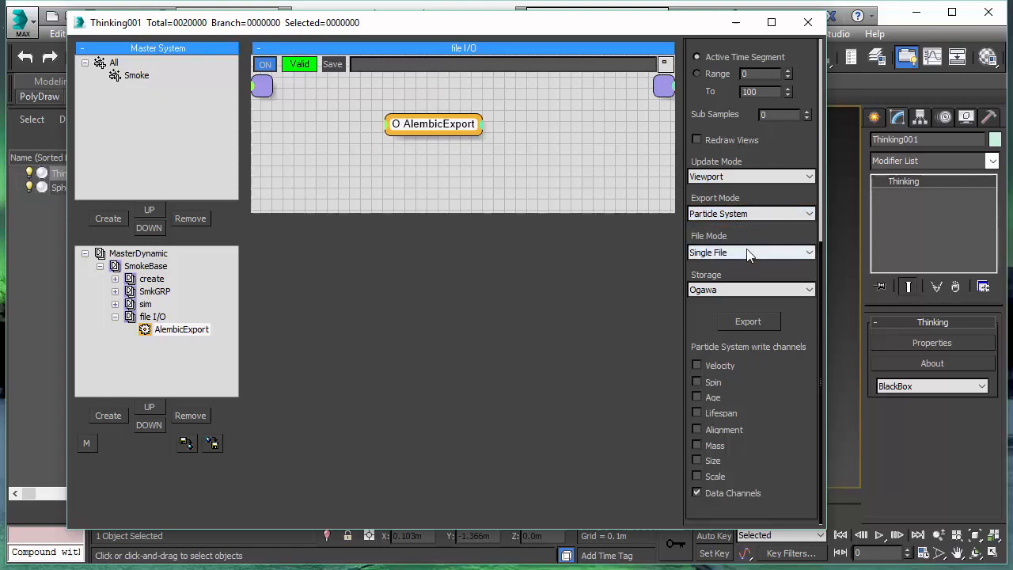
mouse_move(730, 263)
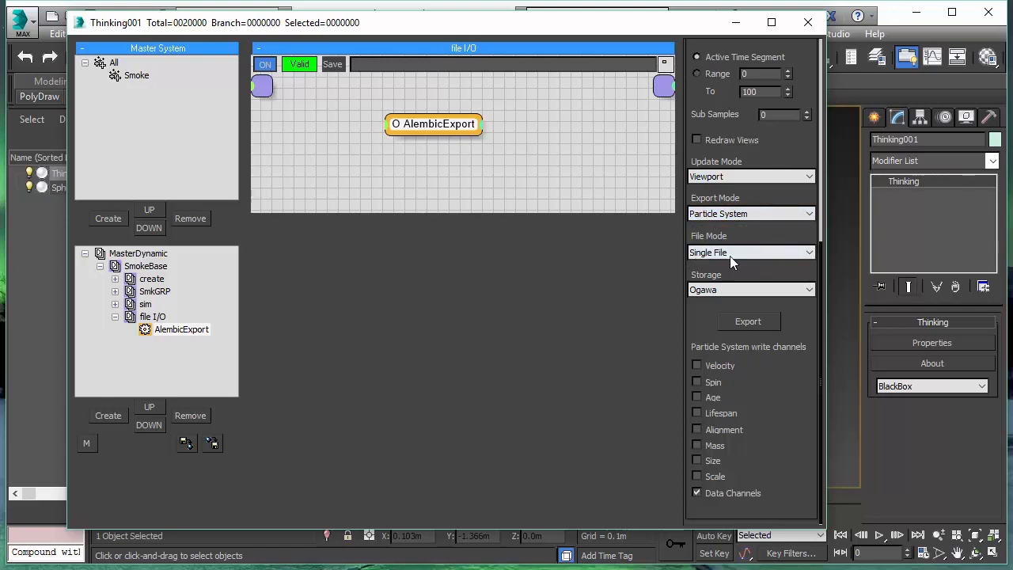
click(750, 252)
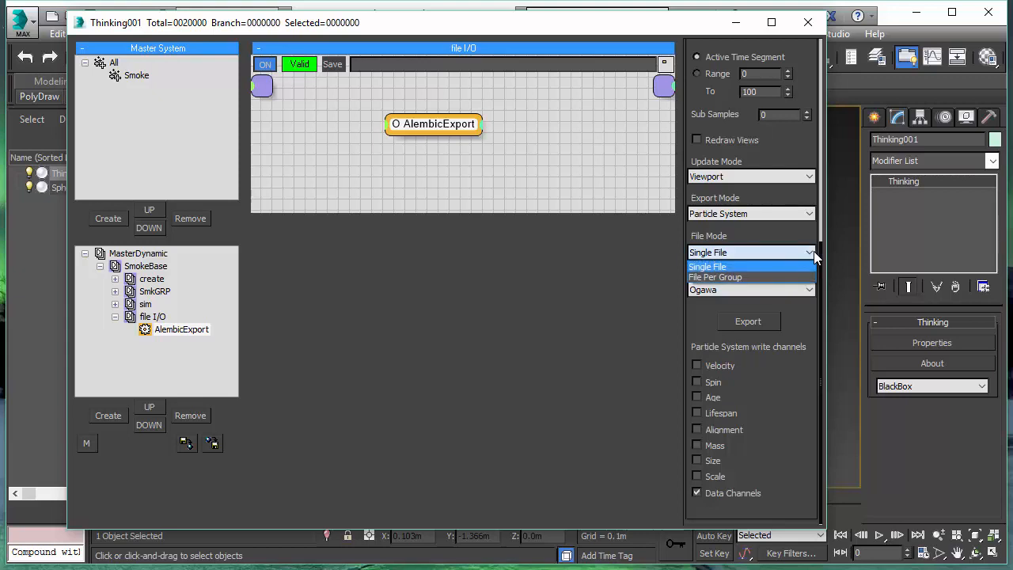
click(751, 266)
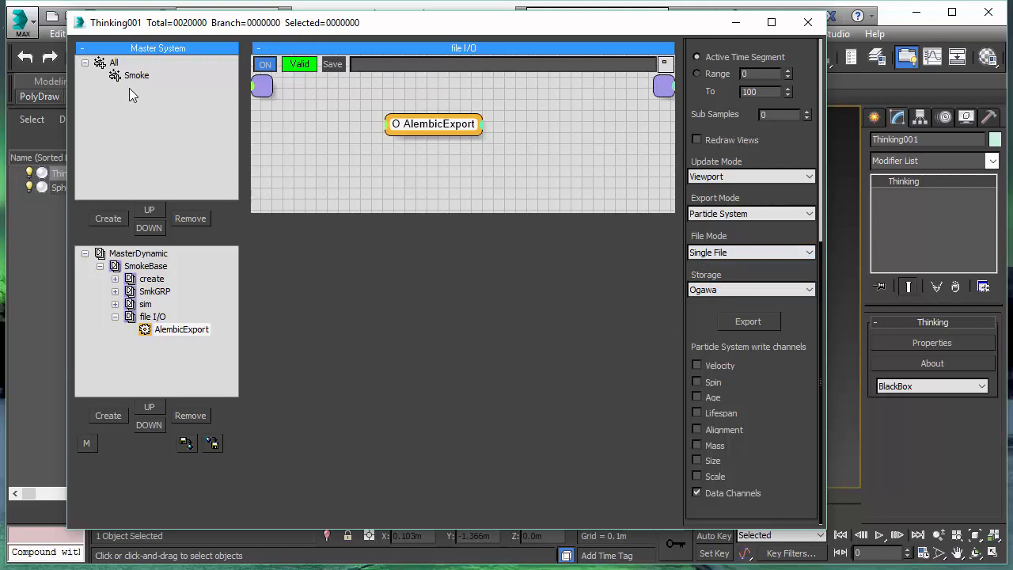
mouse_move(633, 224)
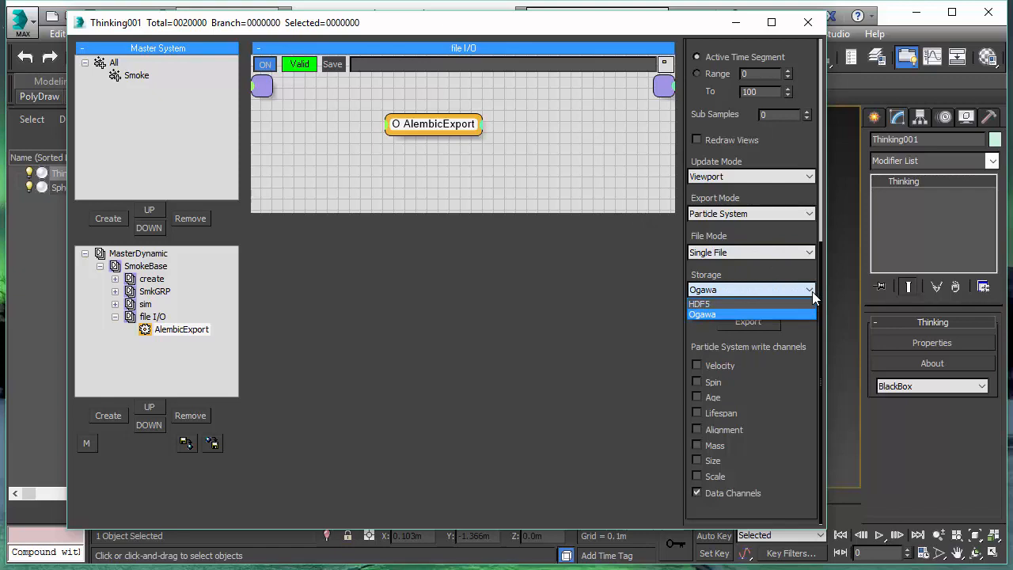
click(702, 315)
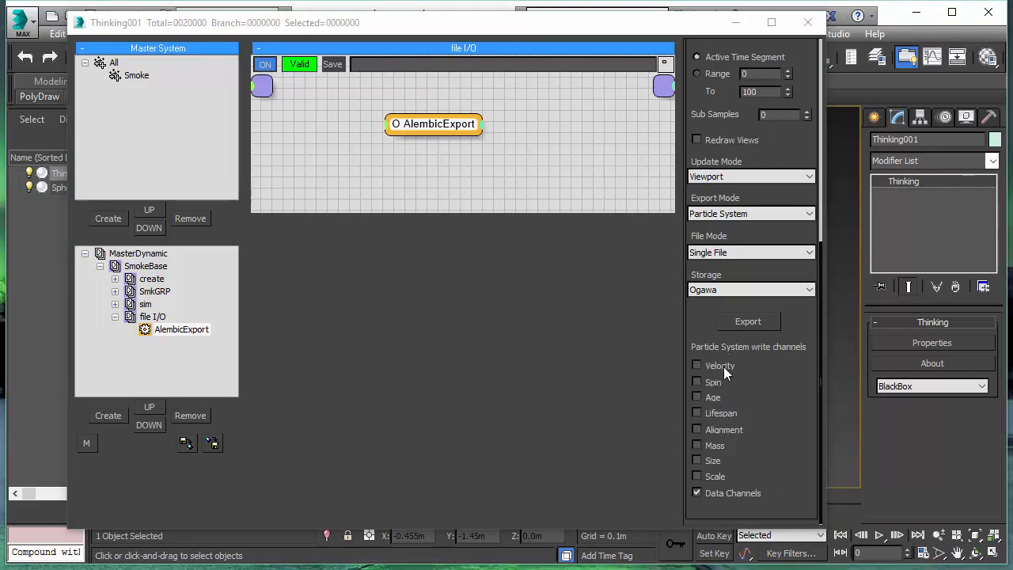
mouse_move(730, 497)
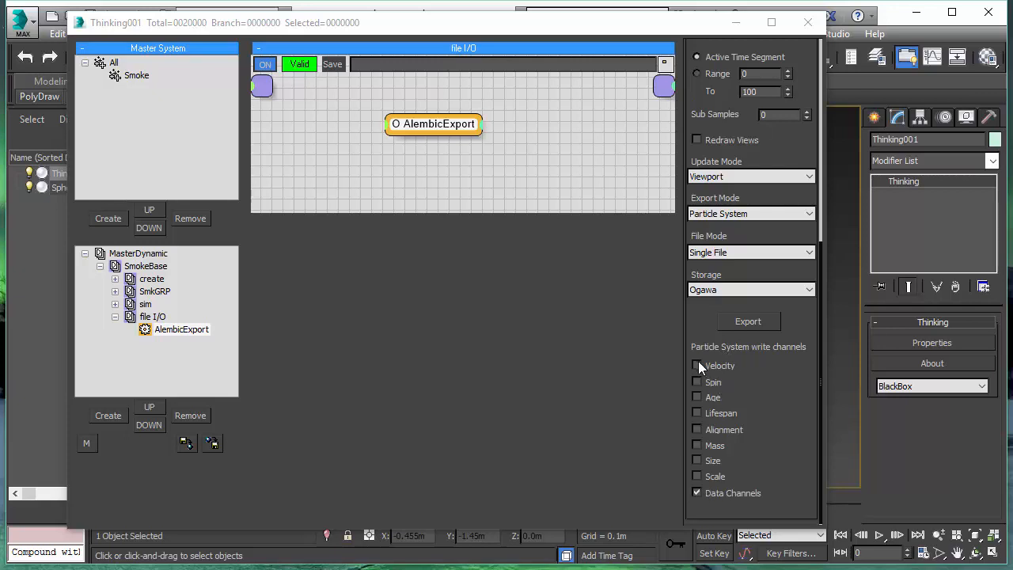
mouse_move(755, 494)
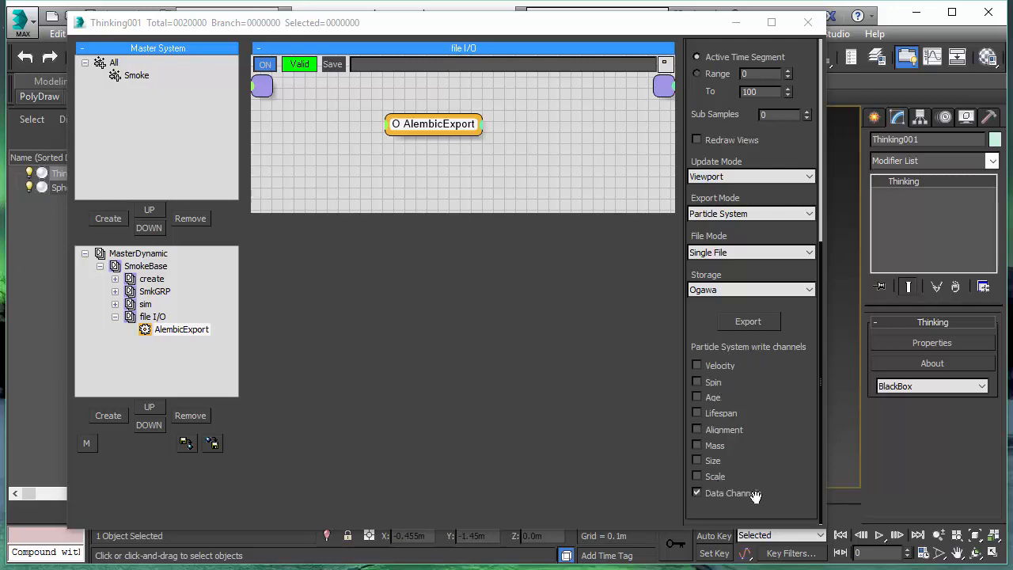
click(747, 321)
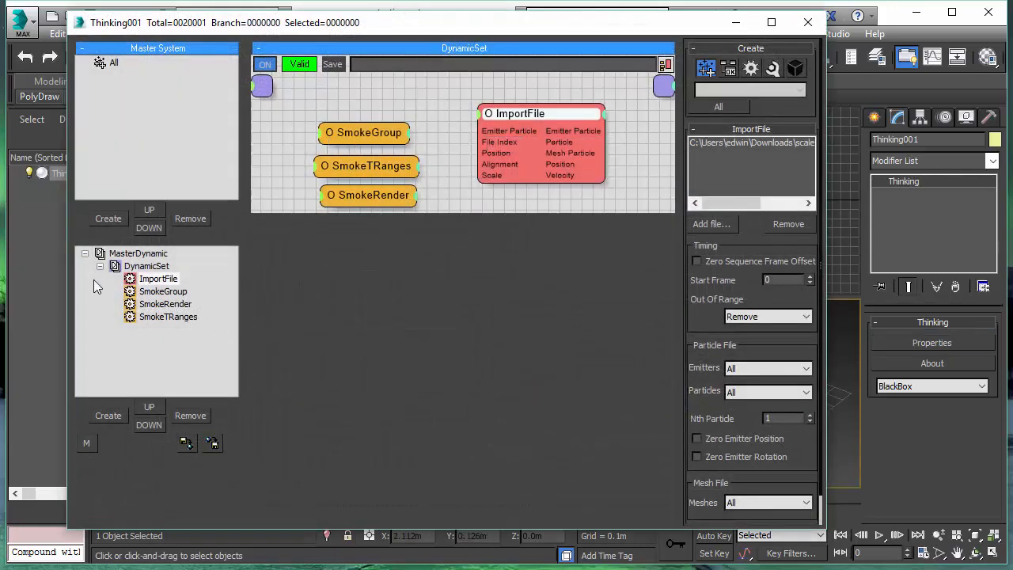
- Expand DynamicSet and inspect the ImportFile node's loaded Downloads scale particle file
click(147, 266)
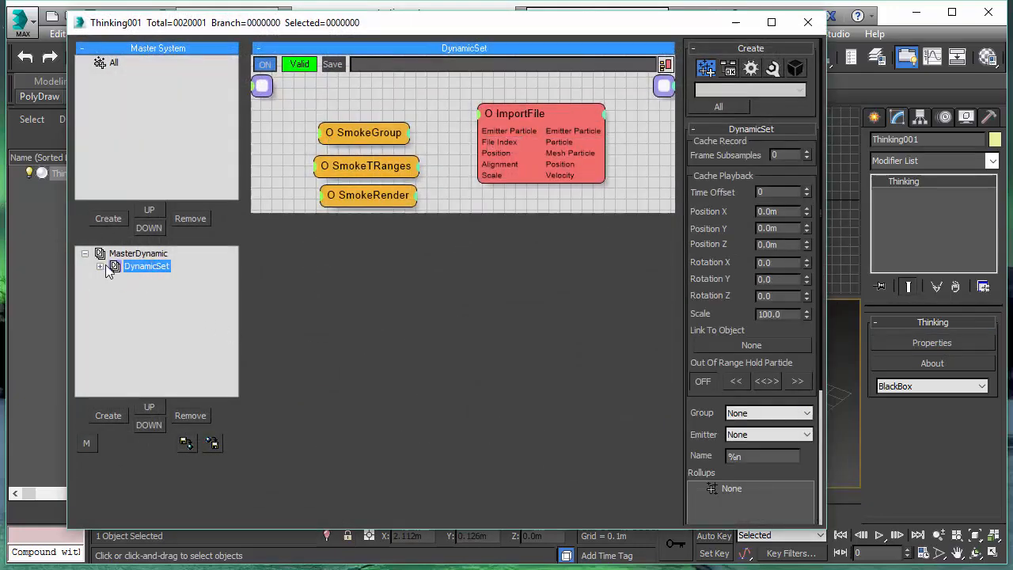
click(101, 266)
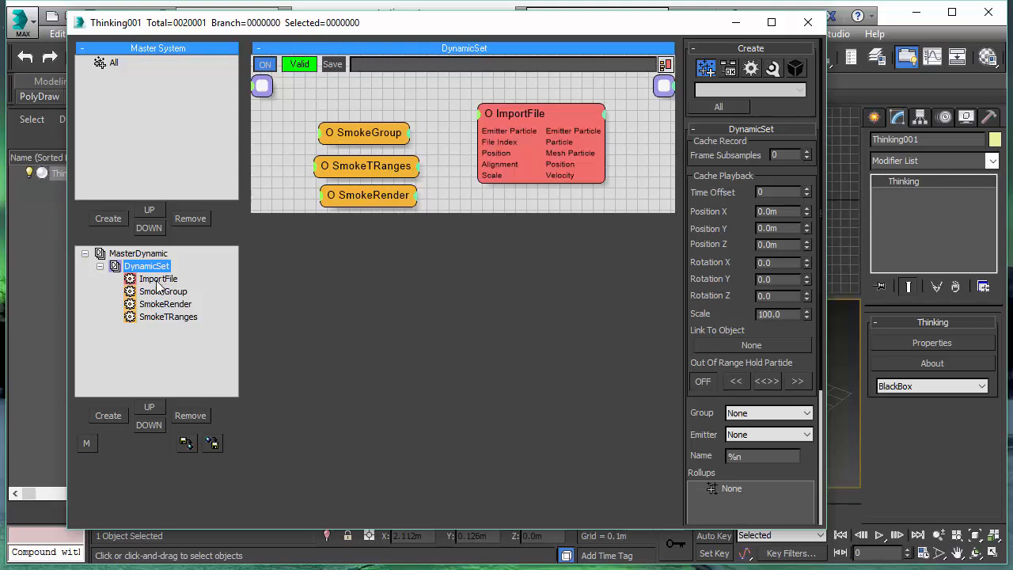
click(157, 278)
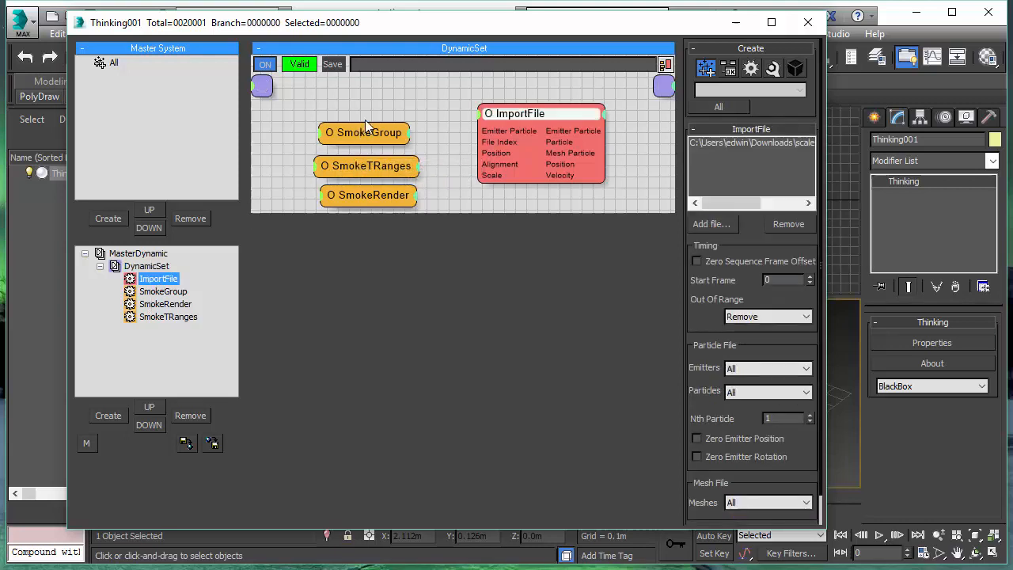
mouse_move(370, 174)
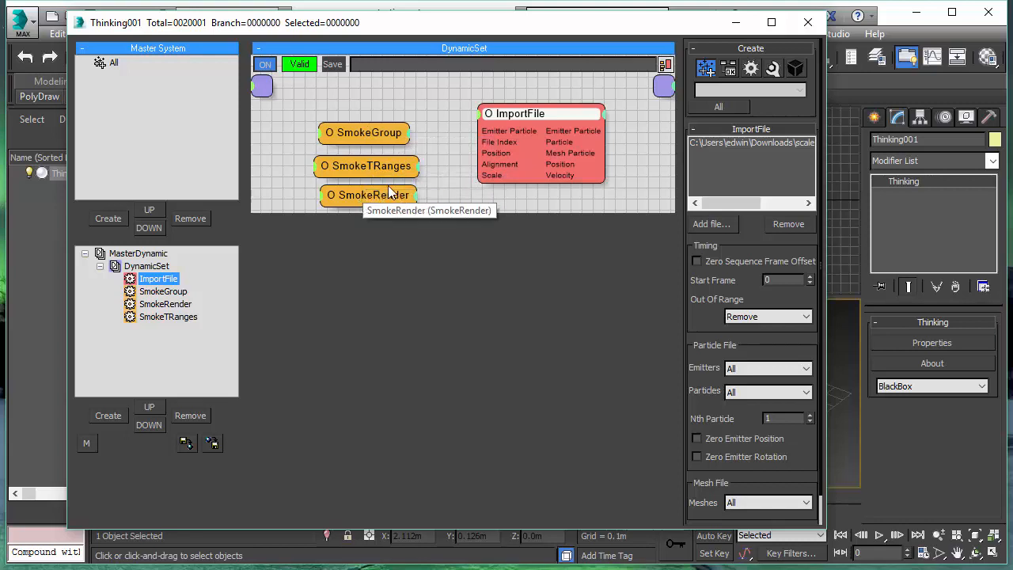
mouse_move(641, 162)
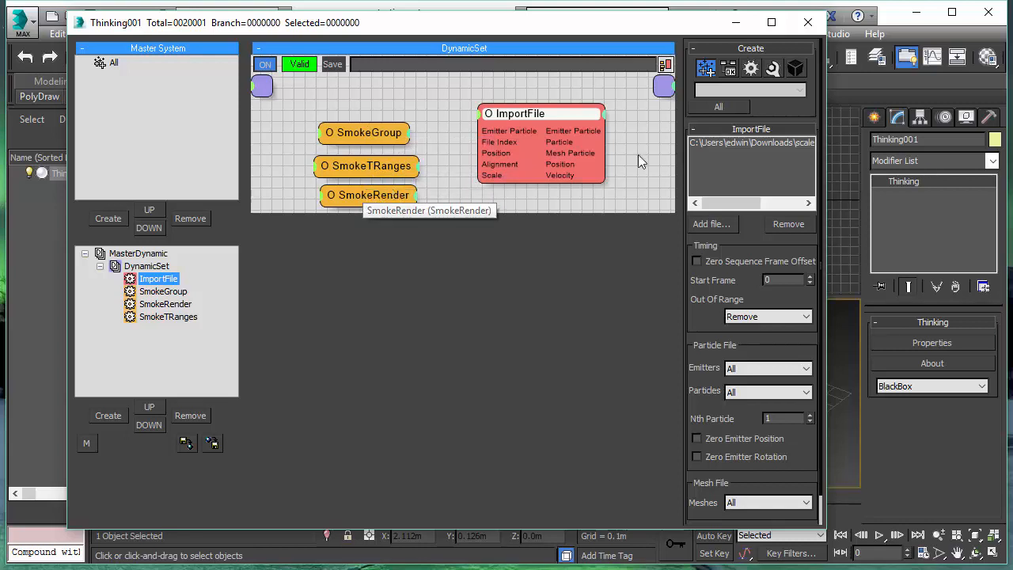
click(750, 142)
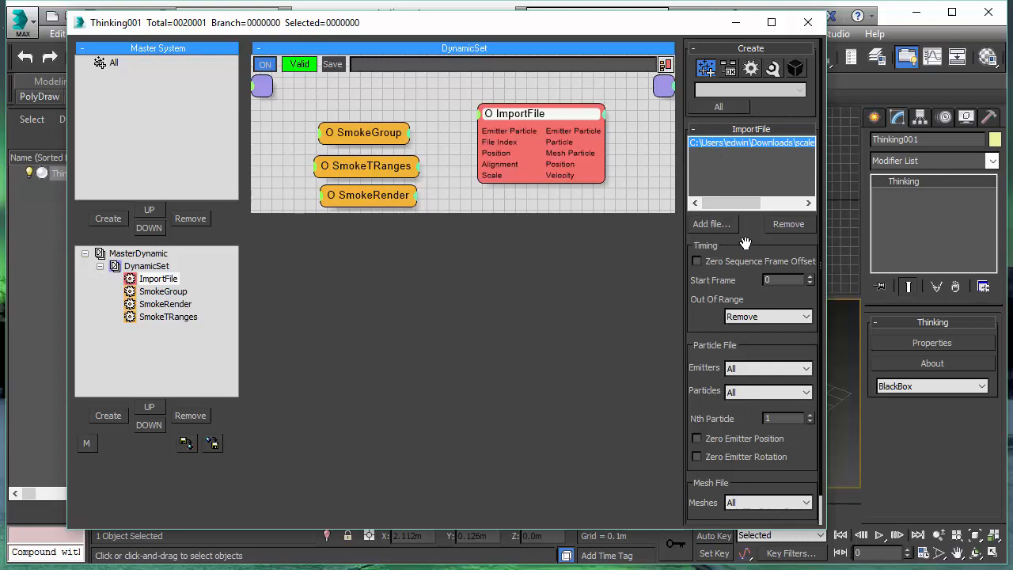
mouse_move(746, 243)
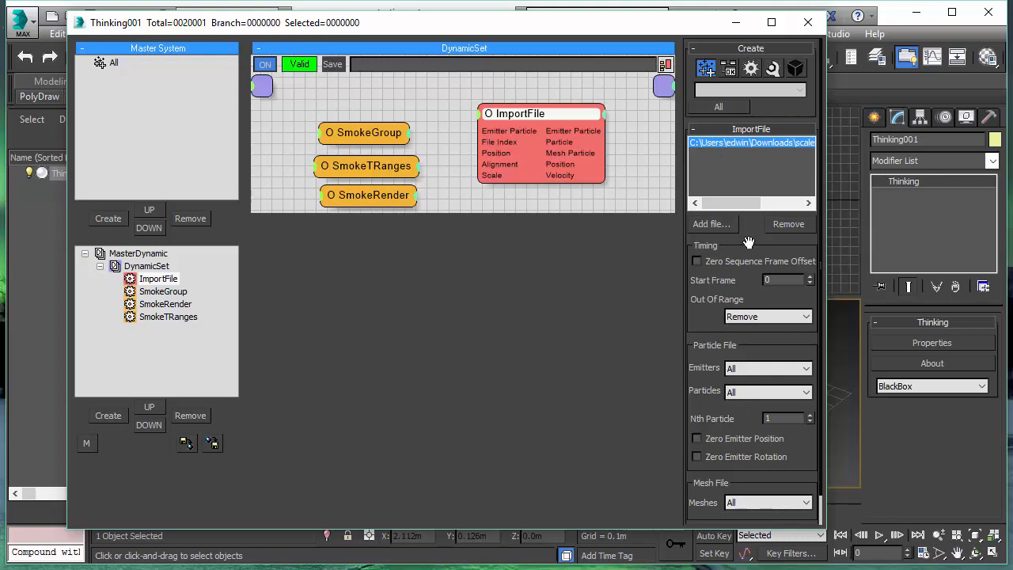
mouse_move(113, 67)
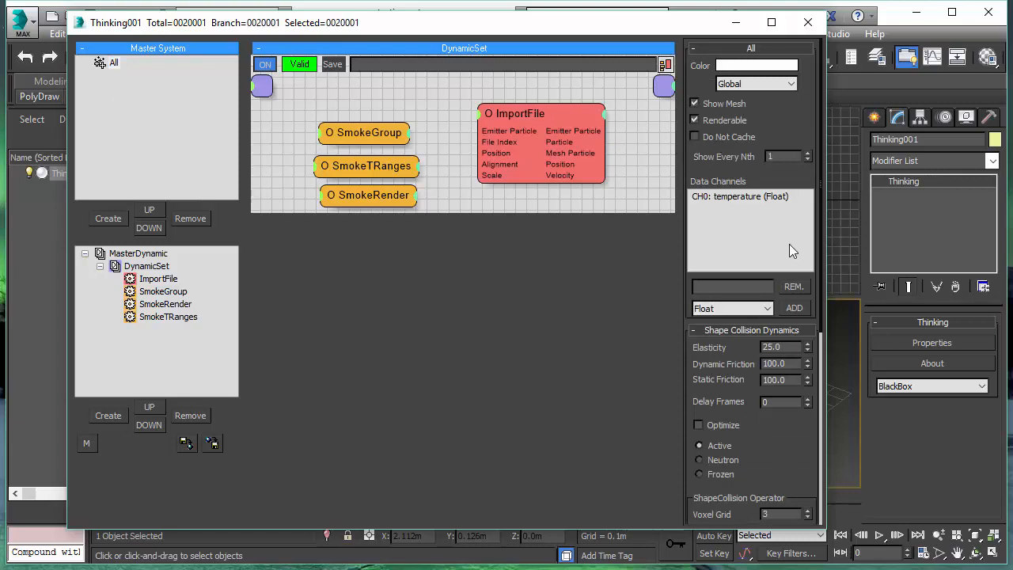
- Select the CH0 temperature Float data channel in the All group
click(739, 196)
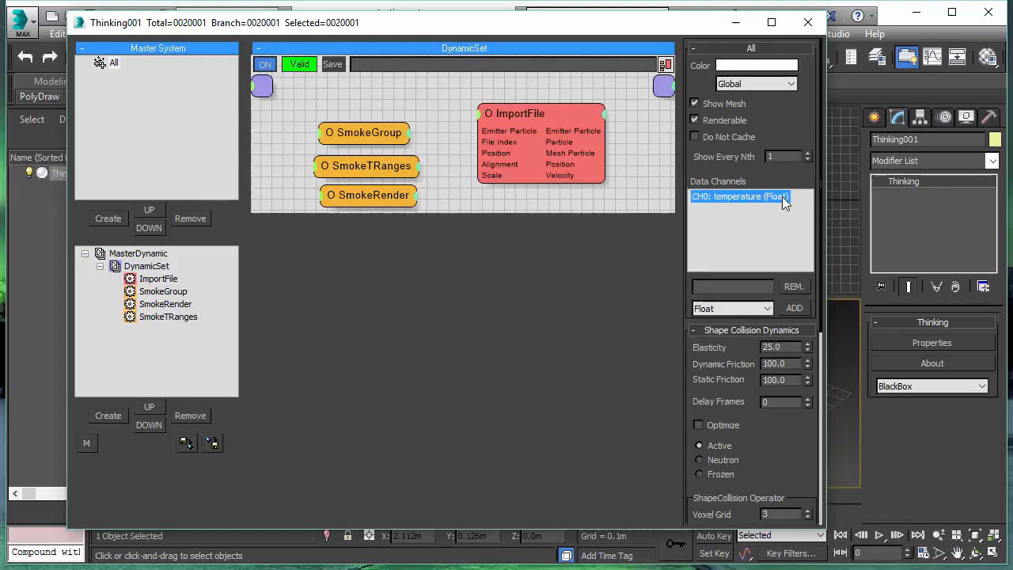
mouse_move(720, 205)
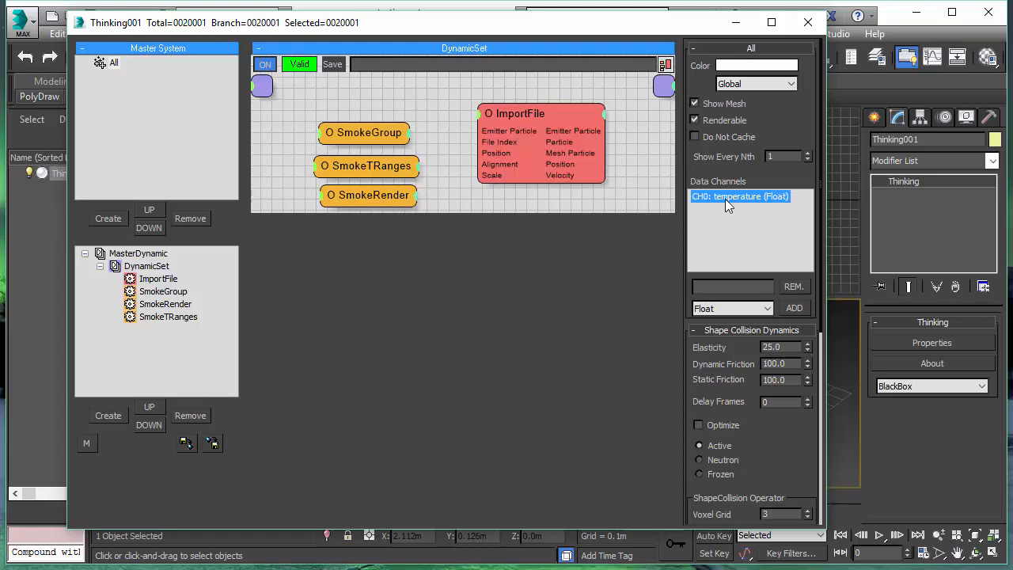
click(366, 165)
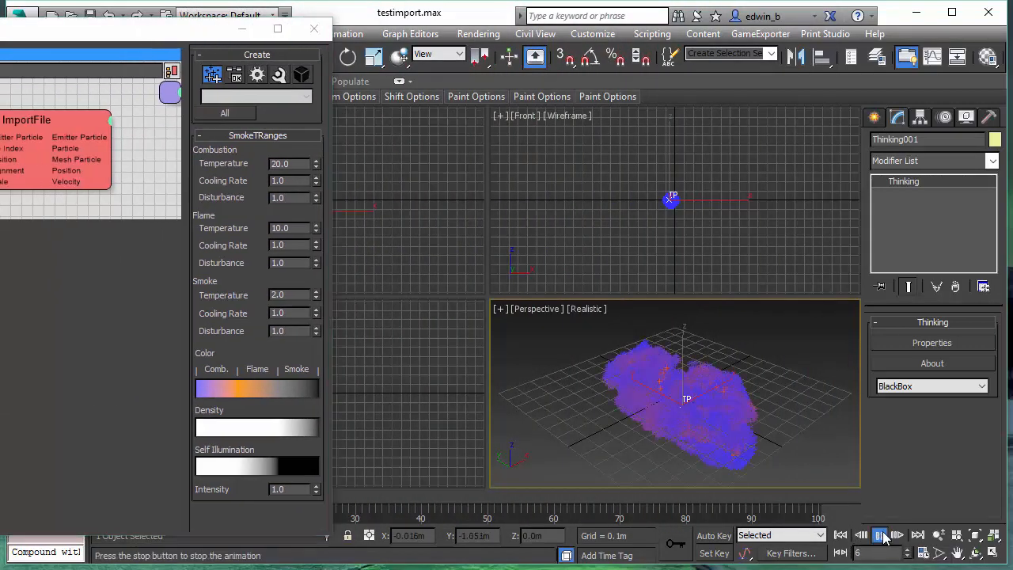
- Stop the imported smoke at frame 35 and orbit the Perspective view around it
click(881, 536)
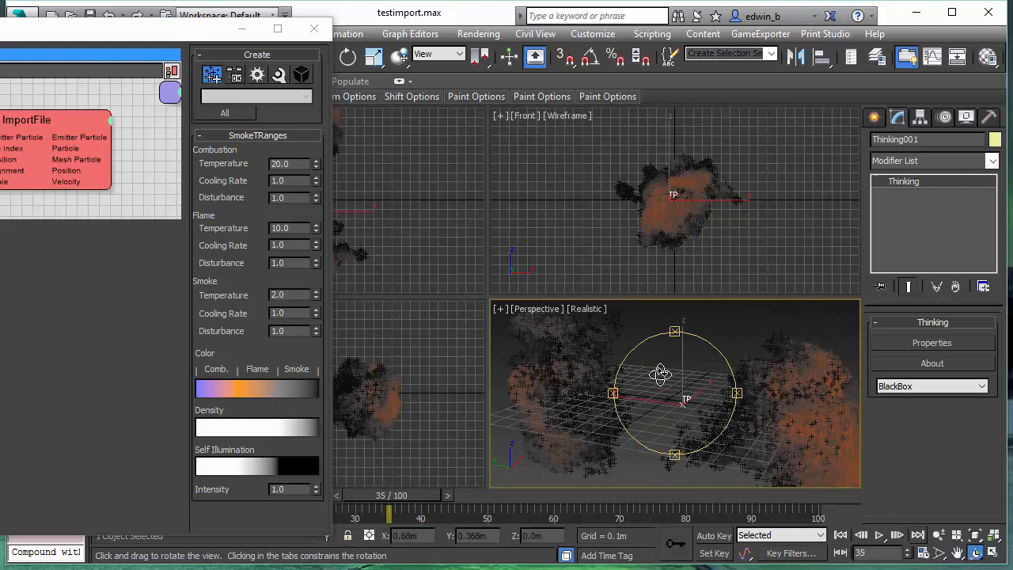
drag(661, 374, 637, 364)
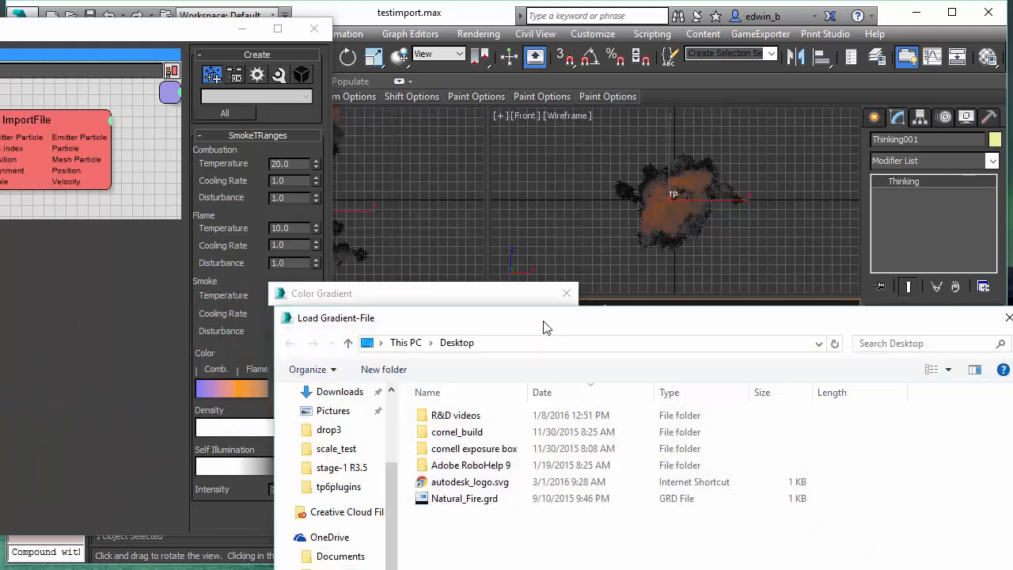
- Load Natural_Fire.grd as the SmokeTRanges color gradient and close the editor
click(464, 498)
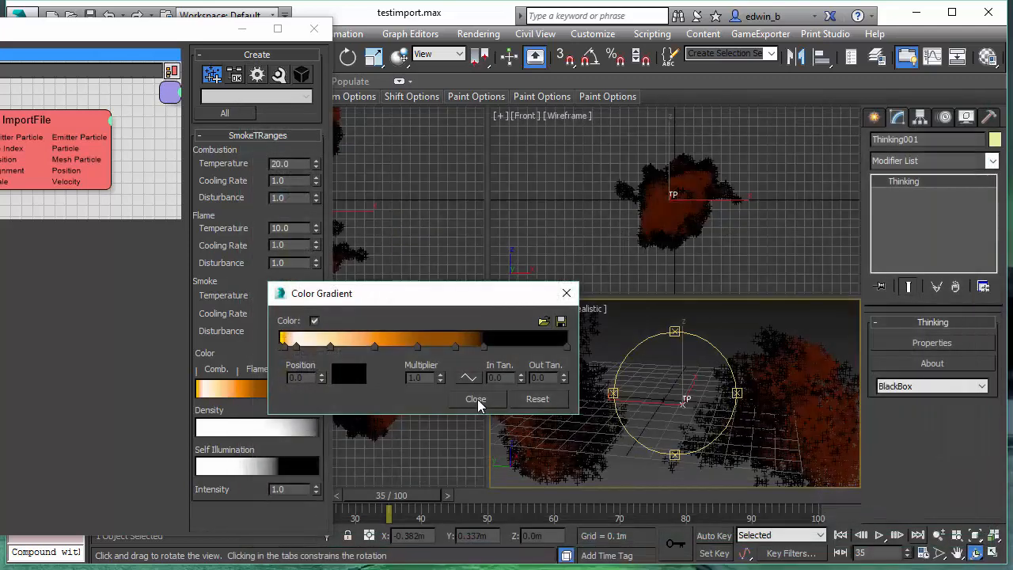
click(475, 398)
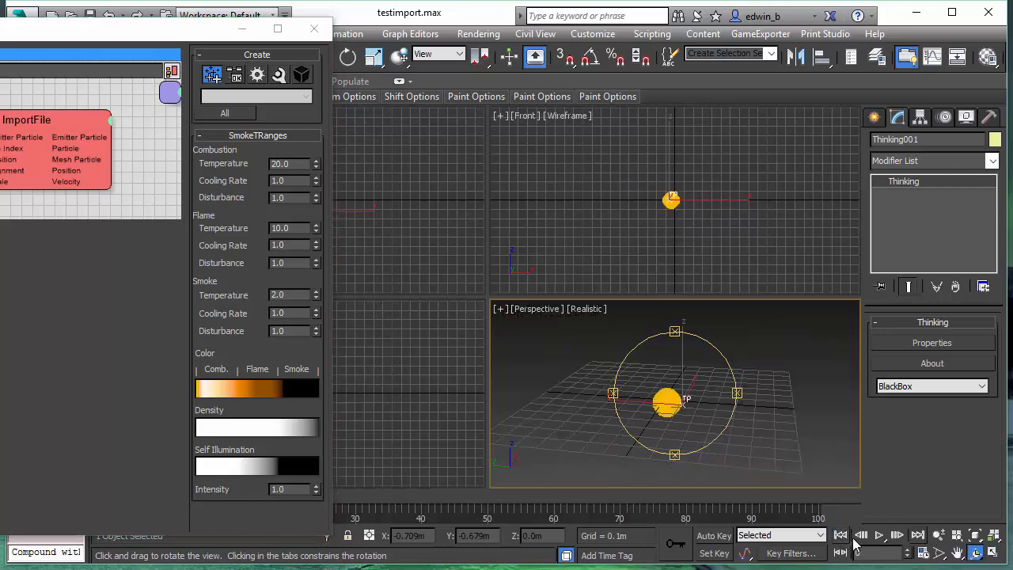
click(880, 535)
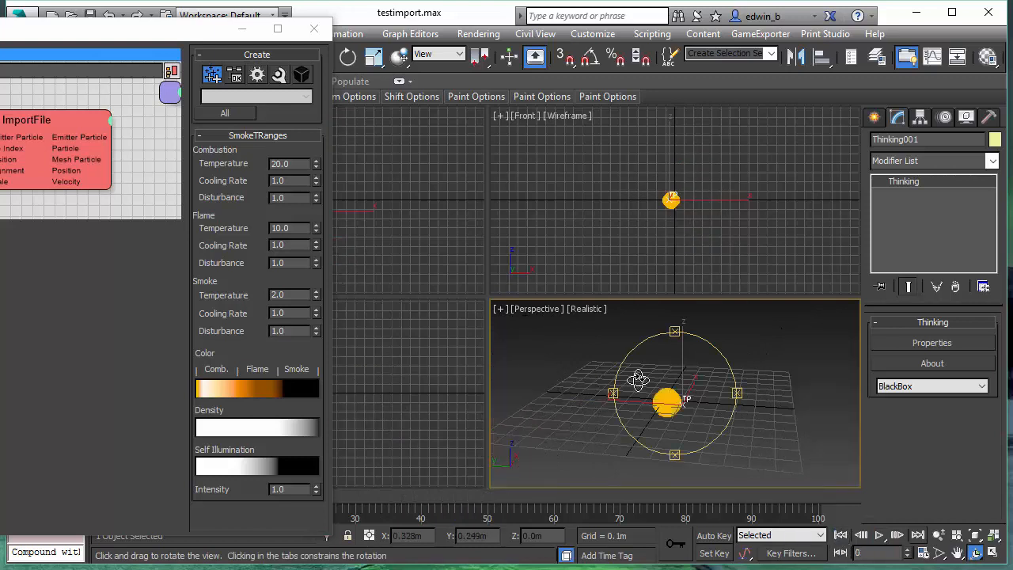
drag(637, 380, 649, 388)
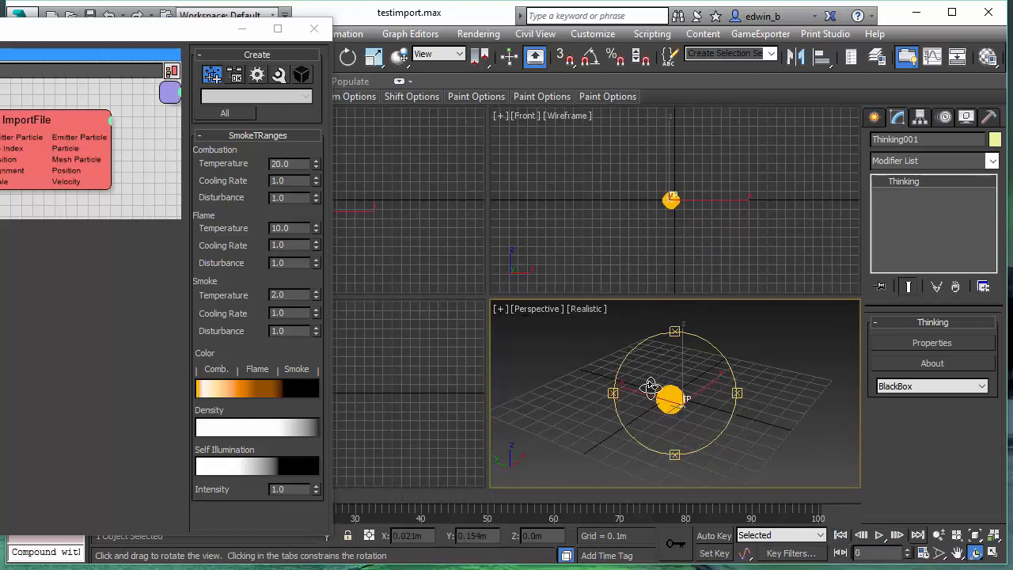